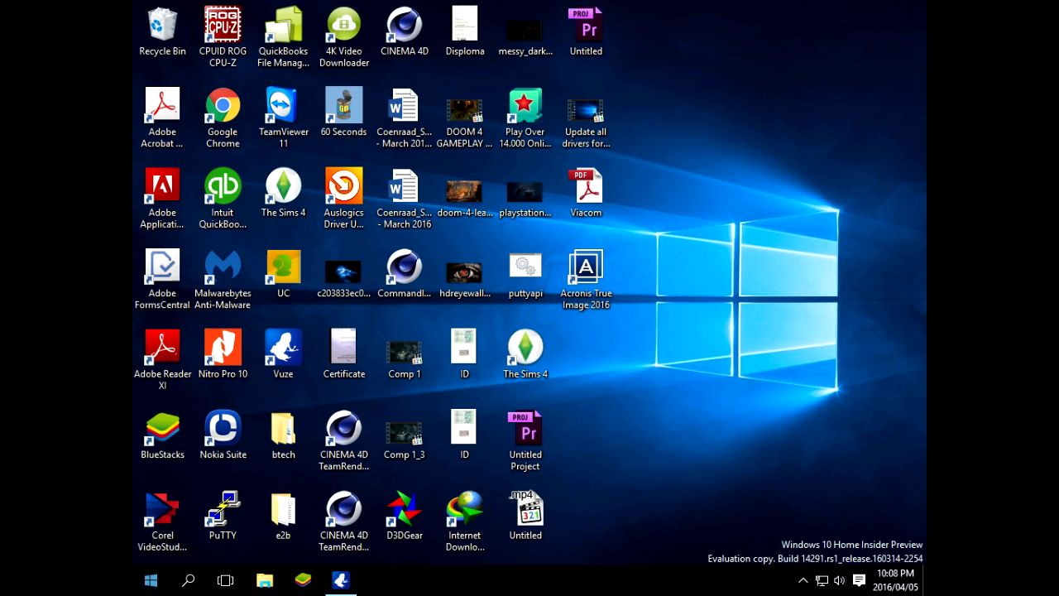
- Quick-format Local Disk (E:) as NTFS from This PC, then open the drive
click(265, 579)
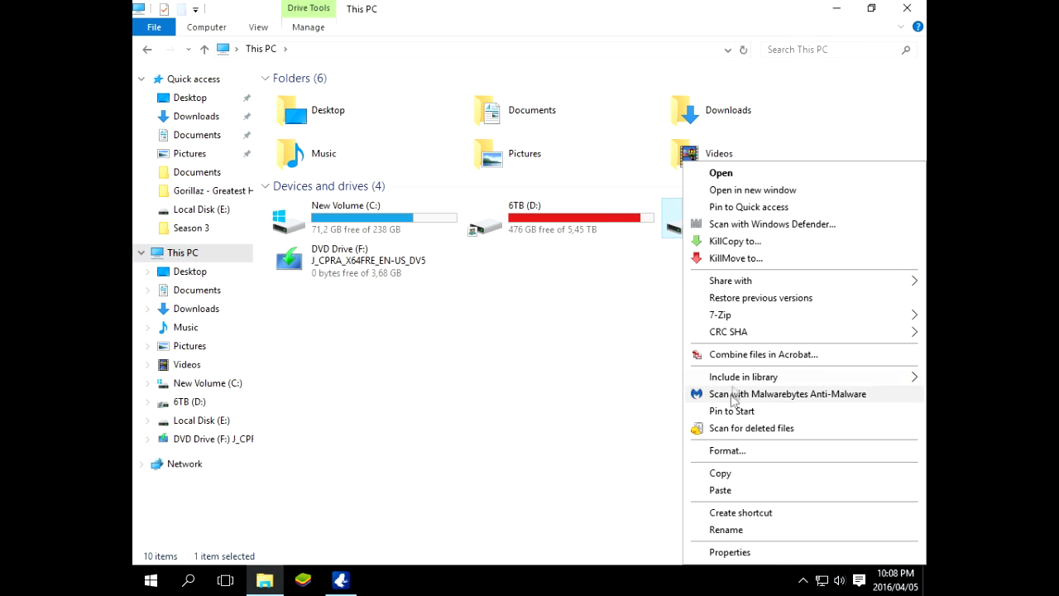
click(725, 450)
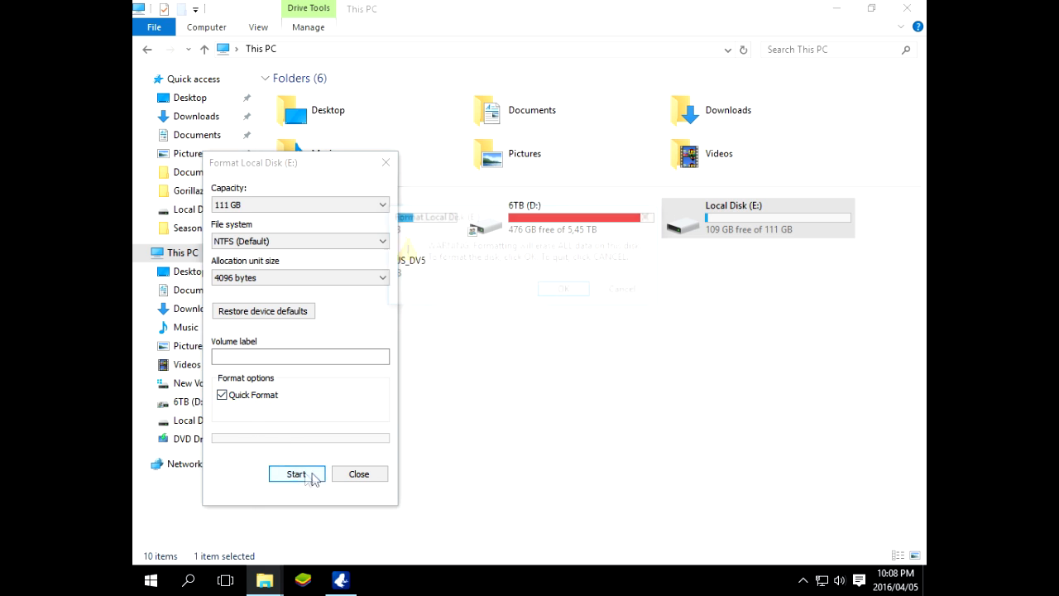
click(296, 473)
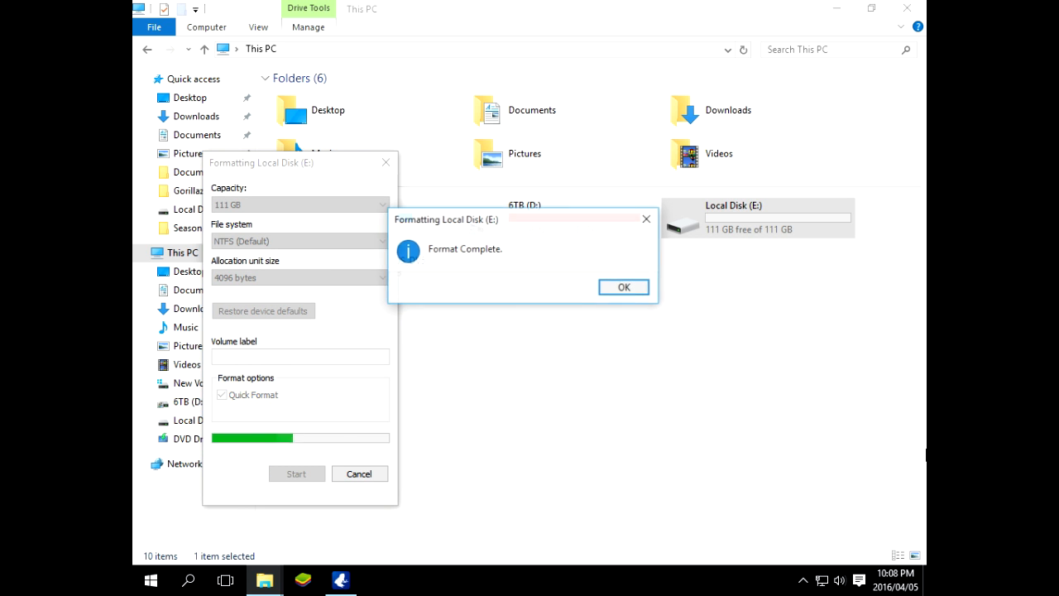
click(622, 287)
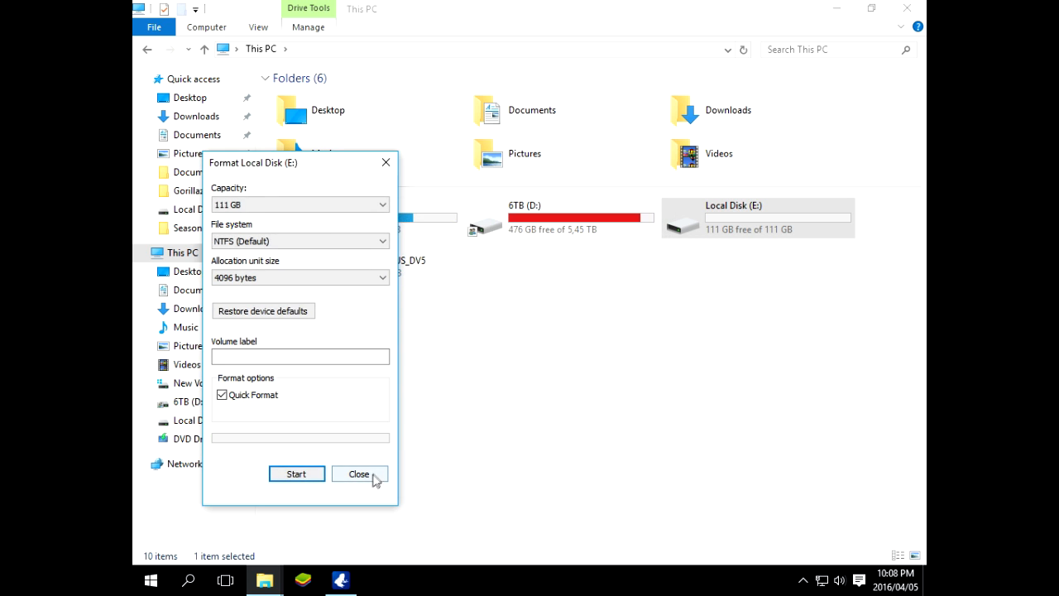
click(359, 474)
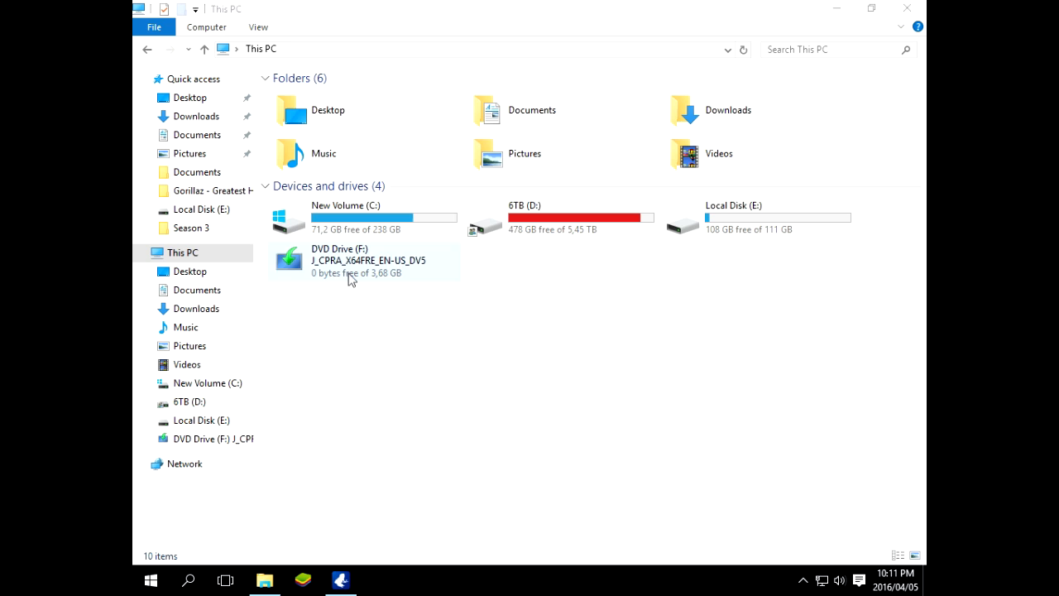
double_click(368, 261)
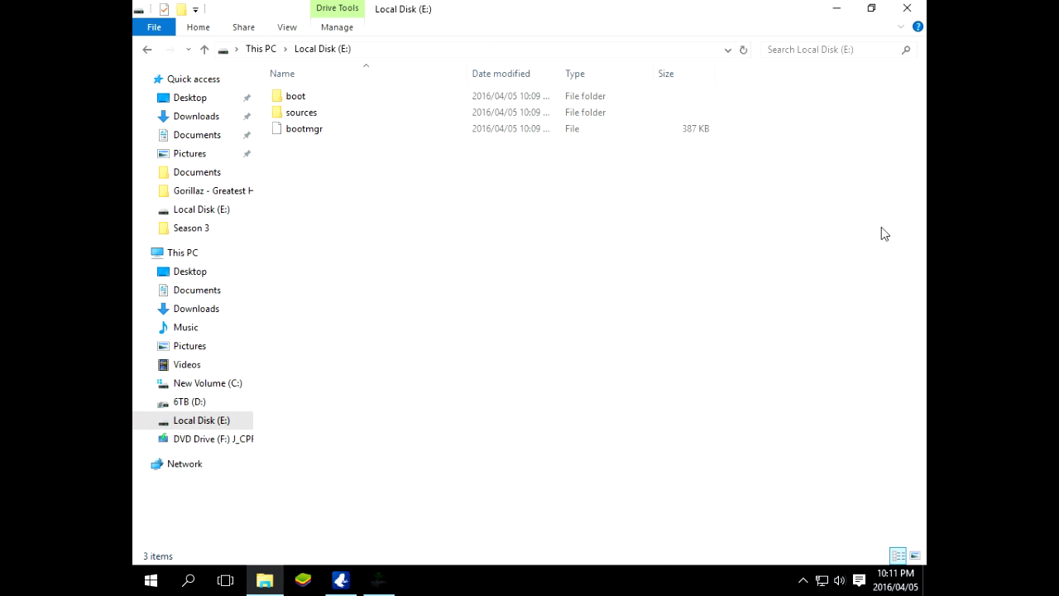
mouse_move(586, 327)
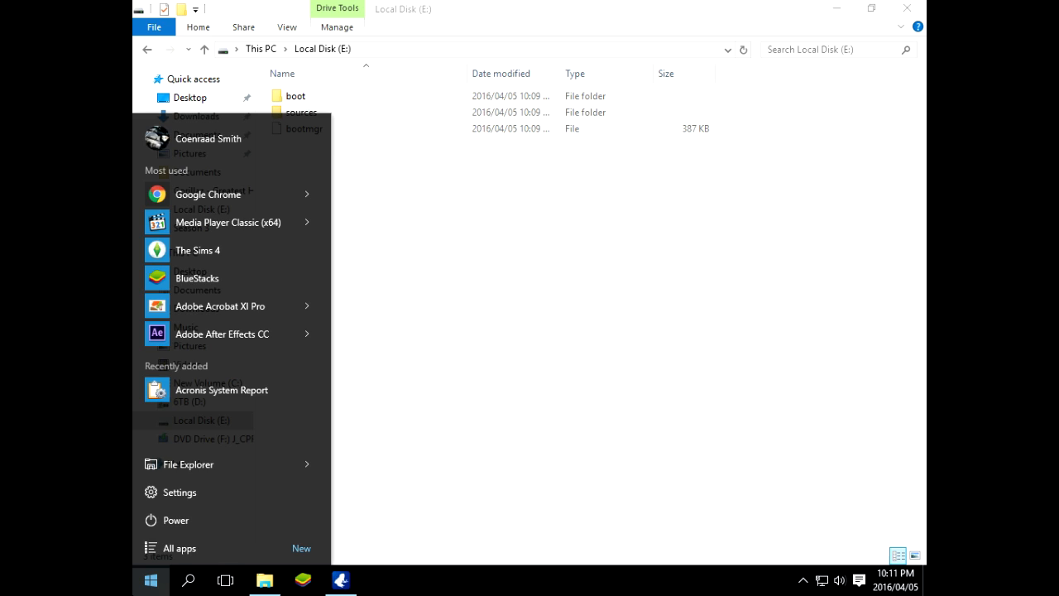
- Launch Command Prompt as administrator and list all disks in DiskPart
text(cmd)
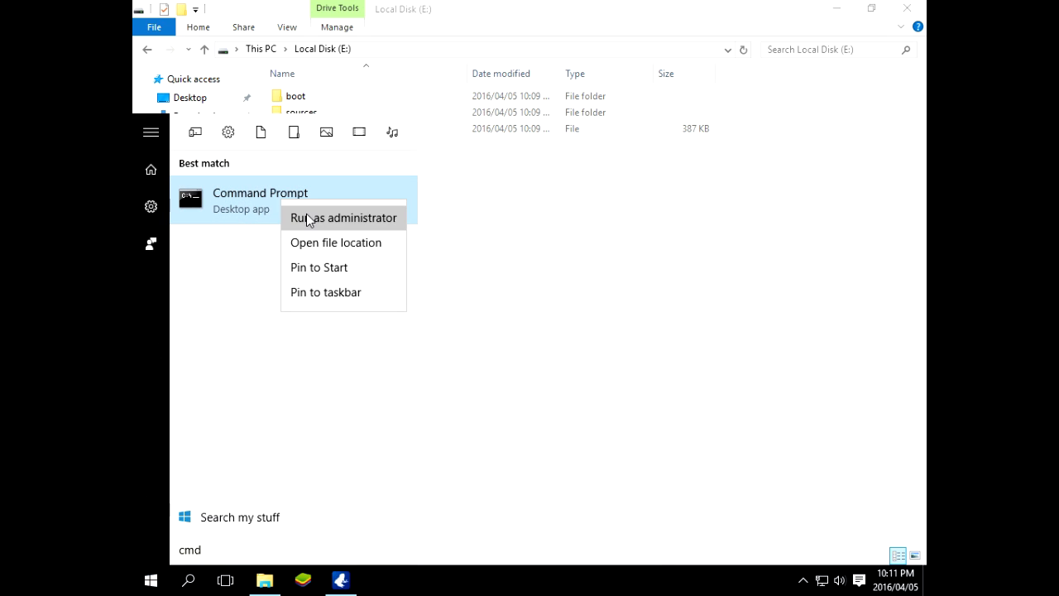
click(343, 218)
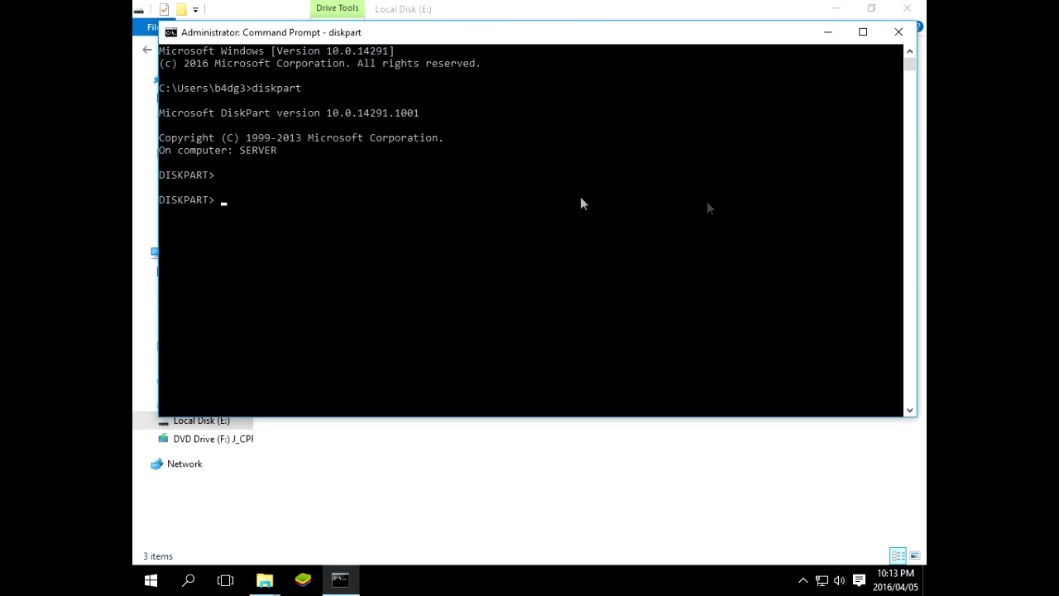
text(l)
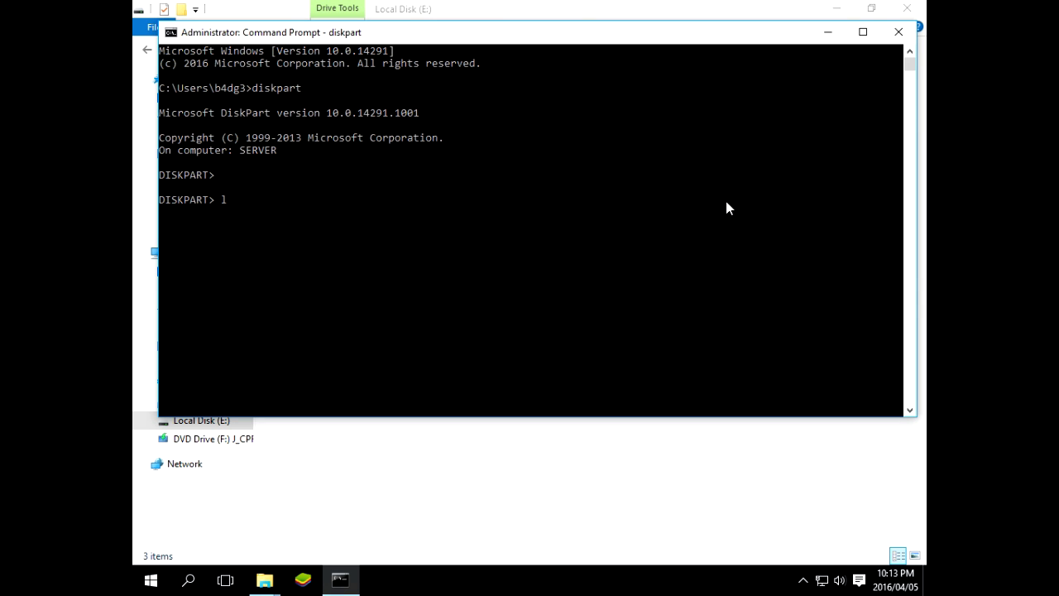
text(ist dis)
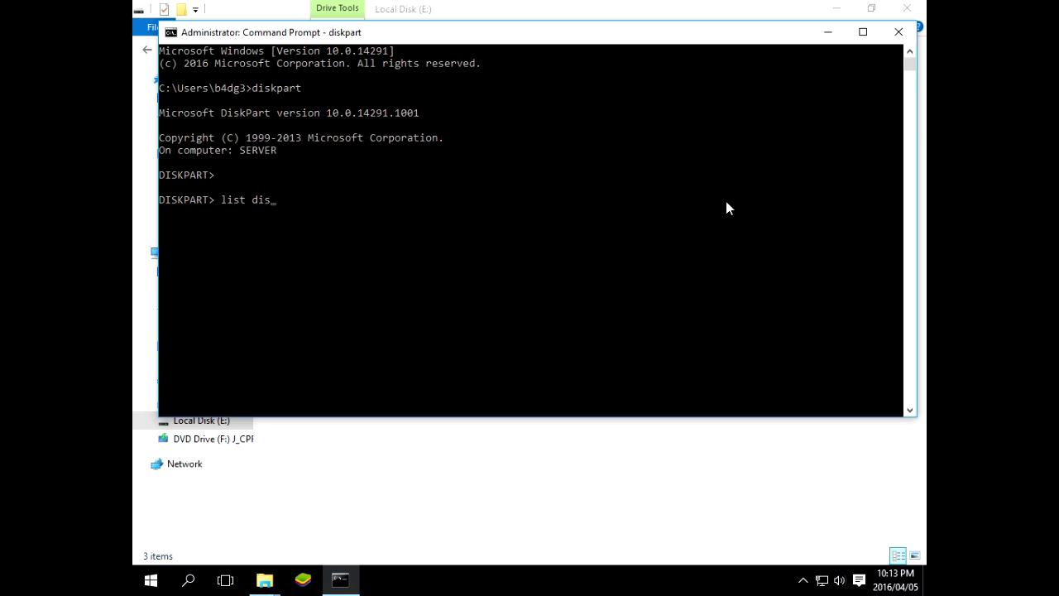
key(Return)
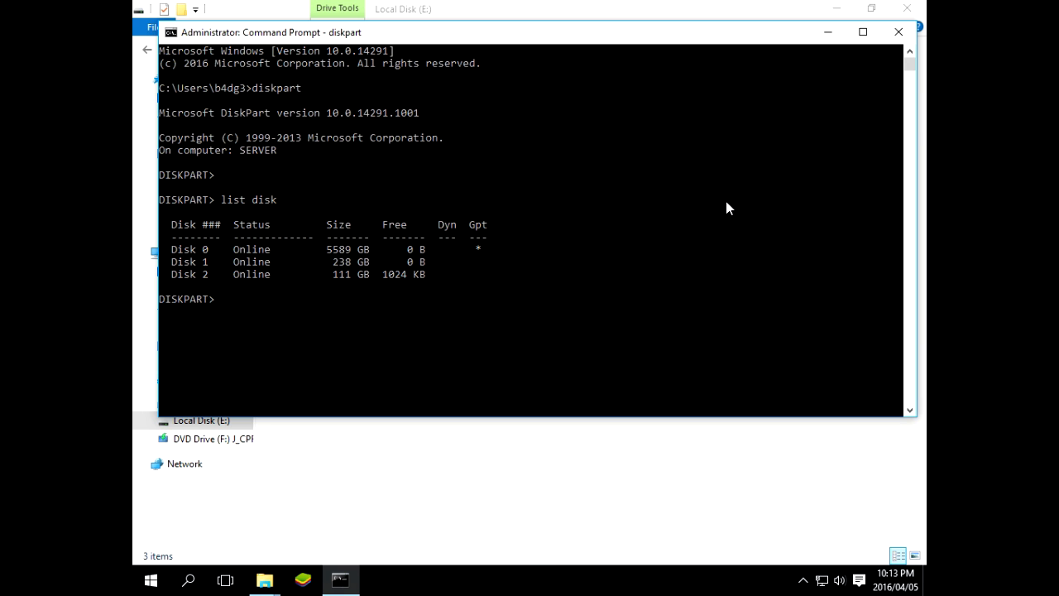
mouse_move(257, 284)
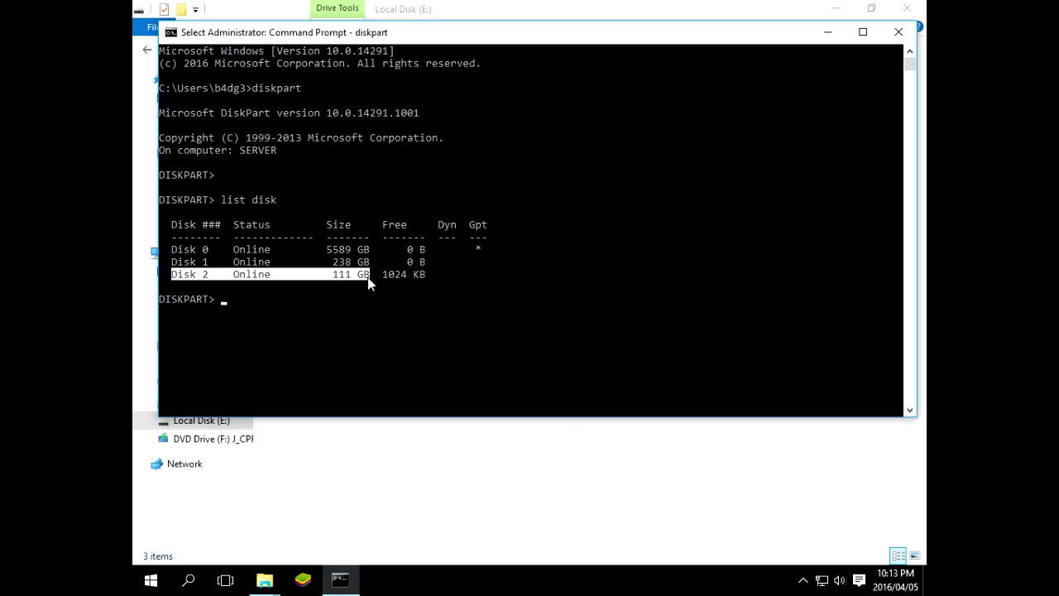
mouse_move(268, 357)
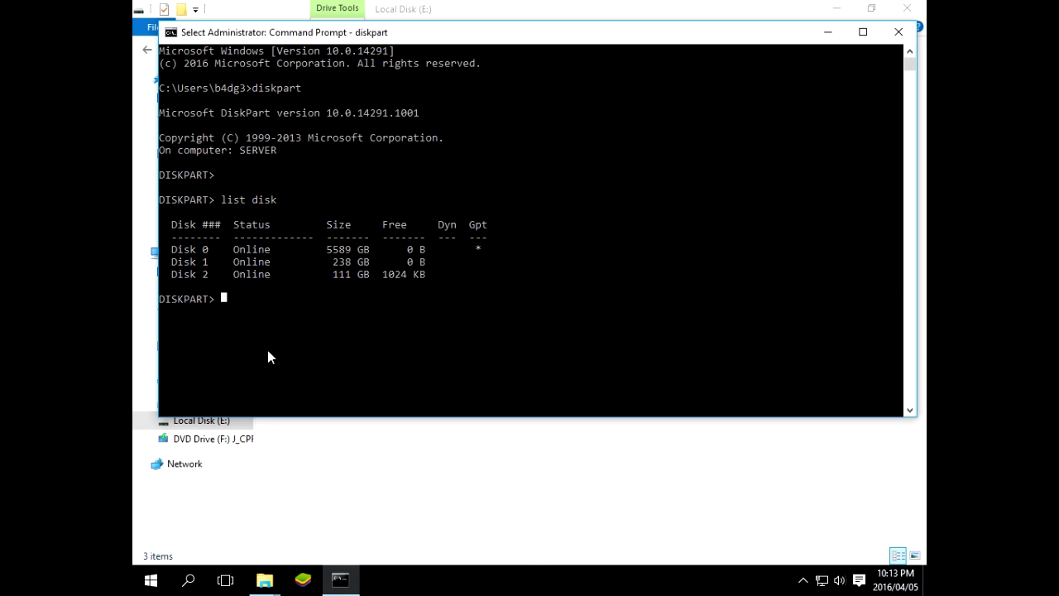
- Select the 111 GB disk 2 and list its partitions
text(s)
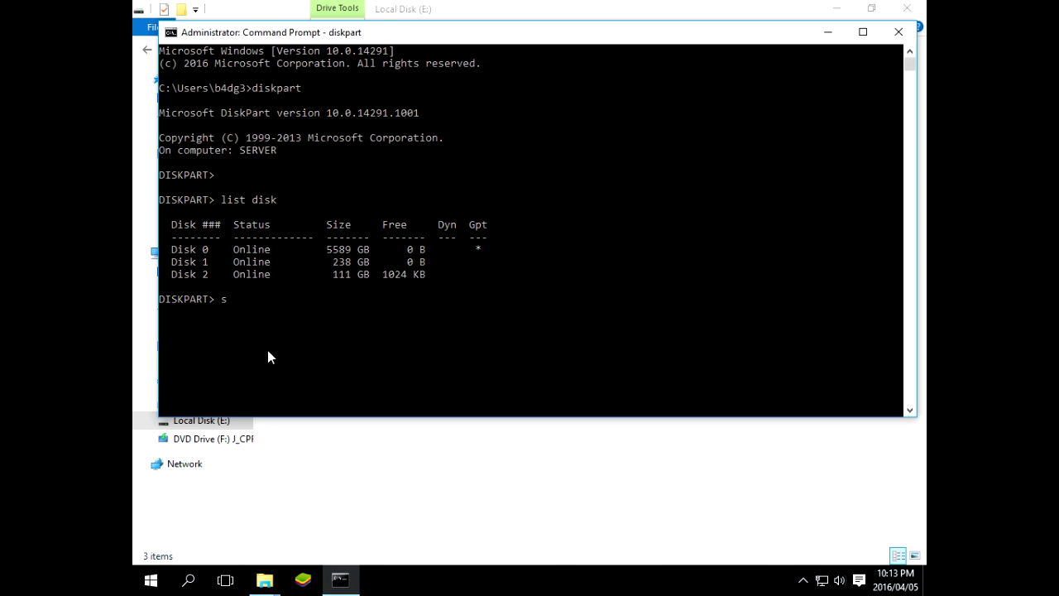
text(elect disk 2)
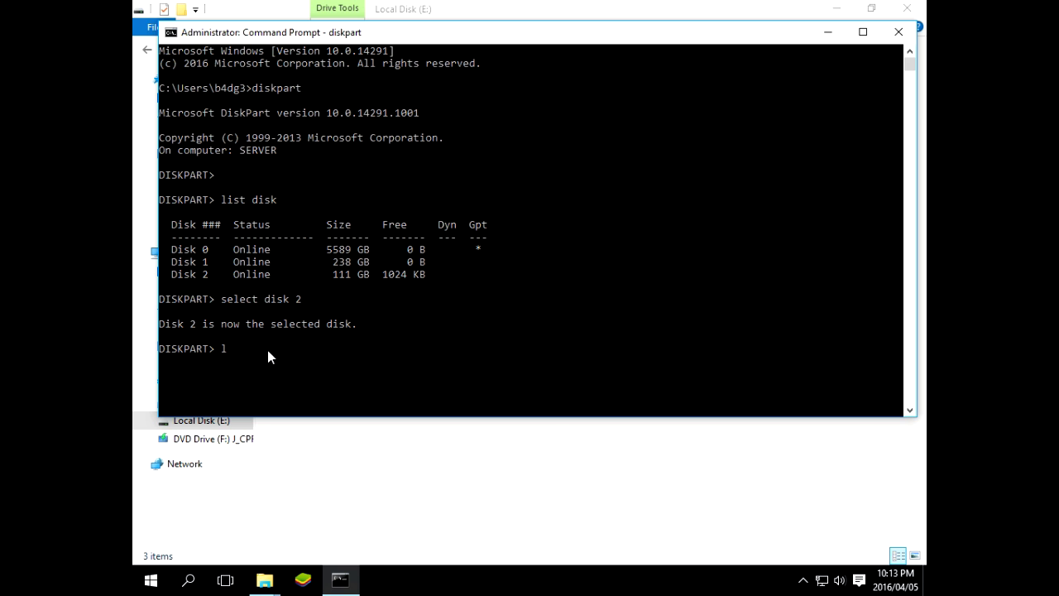
text(ist par)
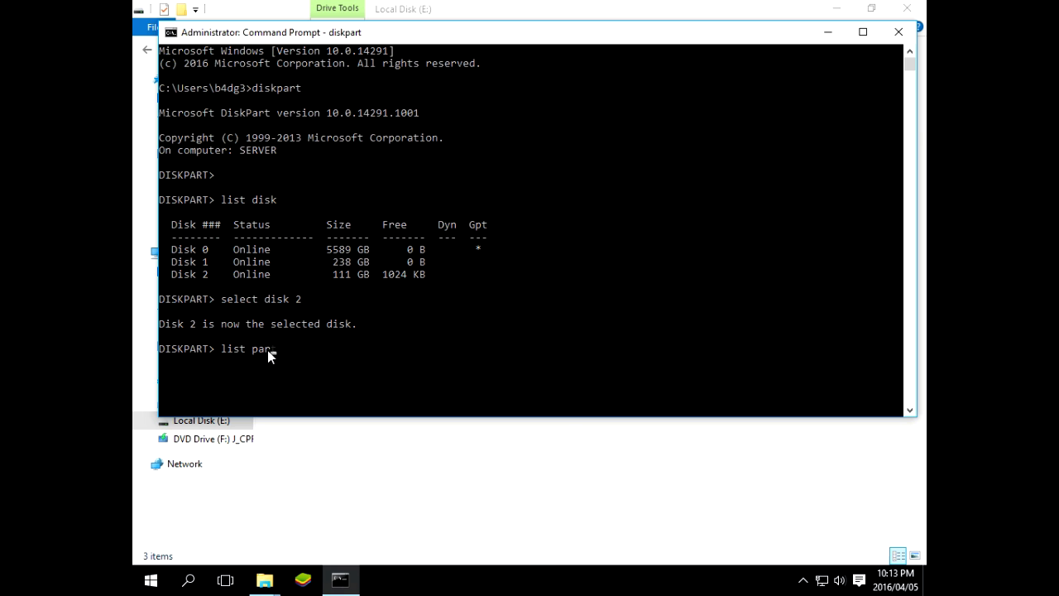
text(tition)
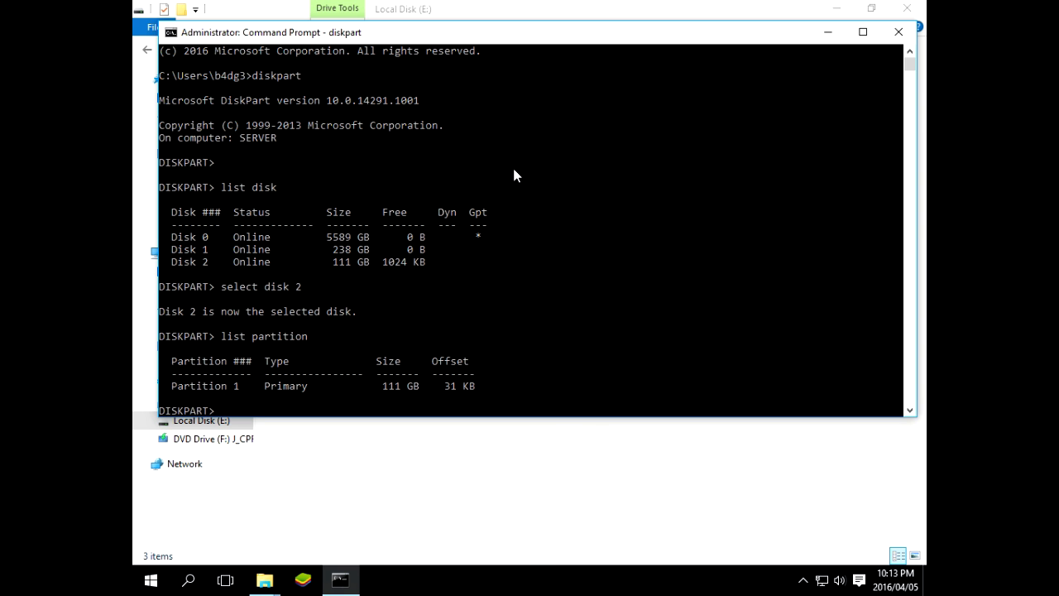
- Select partition 1 on disk 2 and mark it active
text(select)
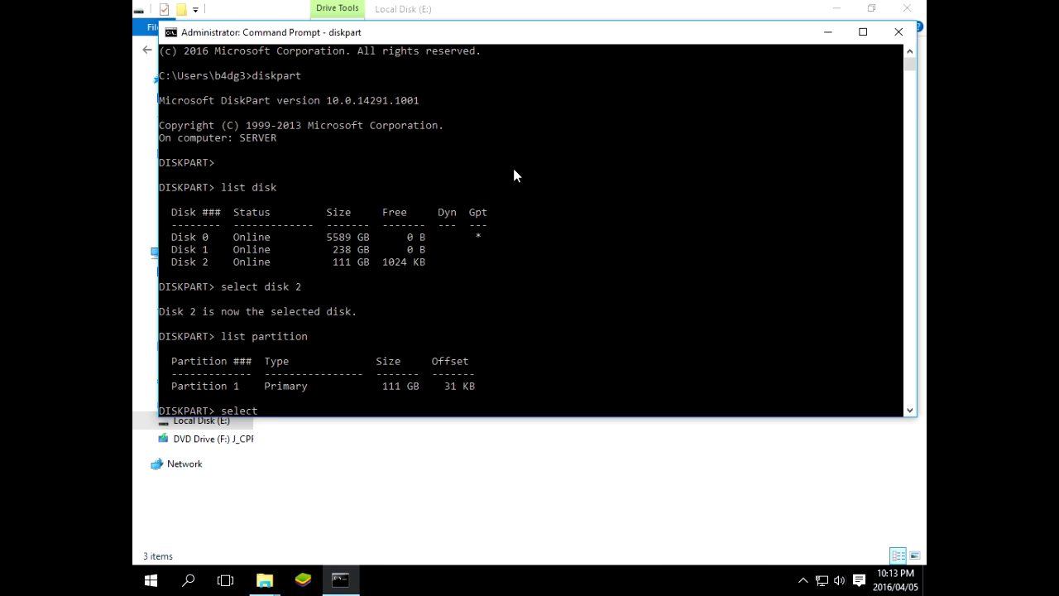
text(partition)
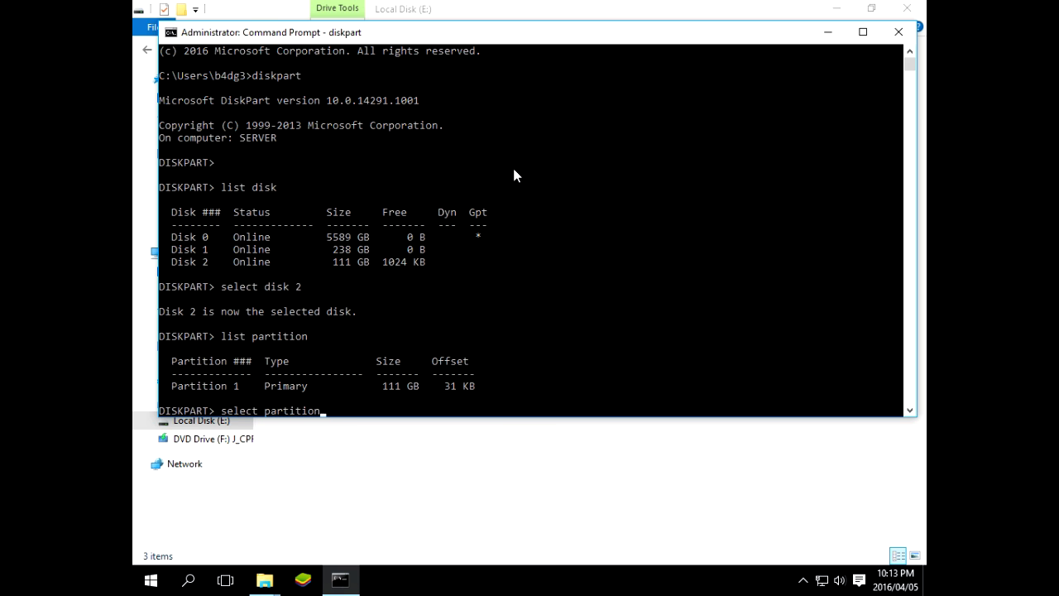
text(1)
text(ac)
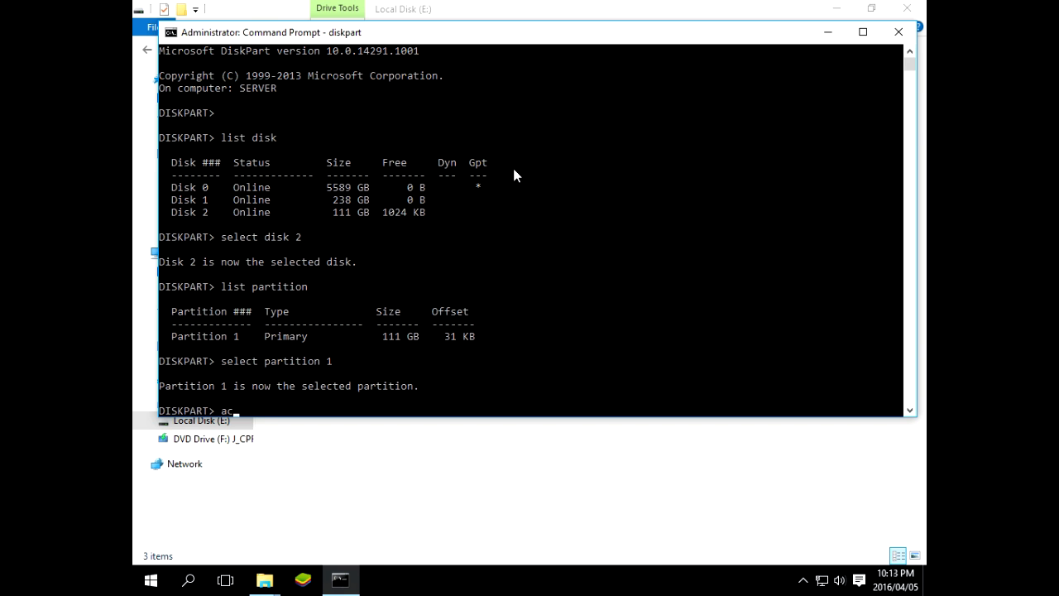
text(tive)
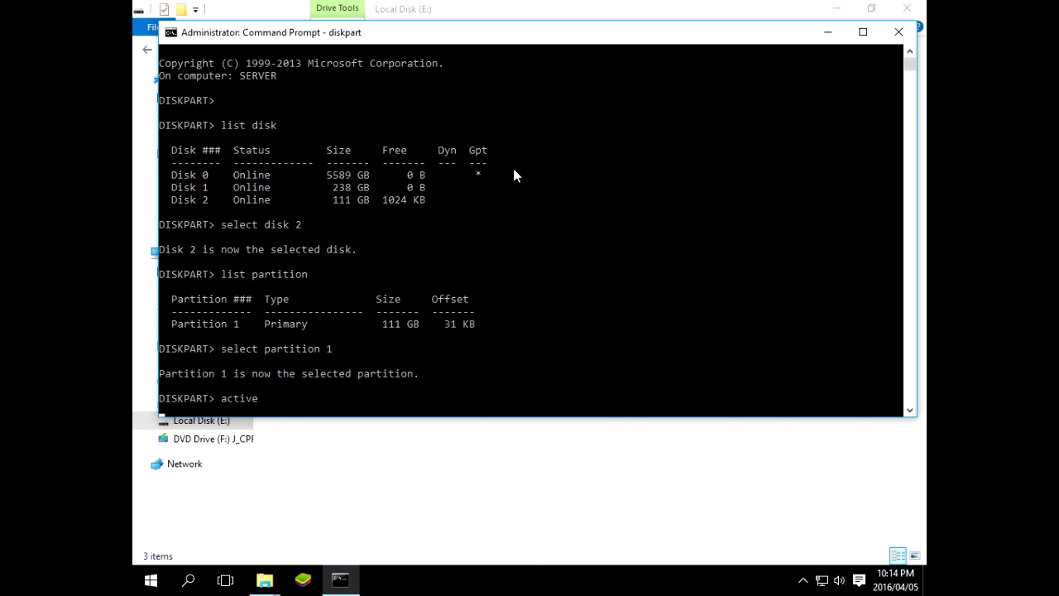
key(Return)
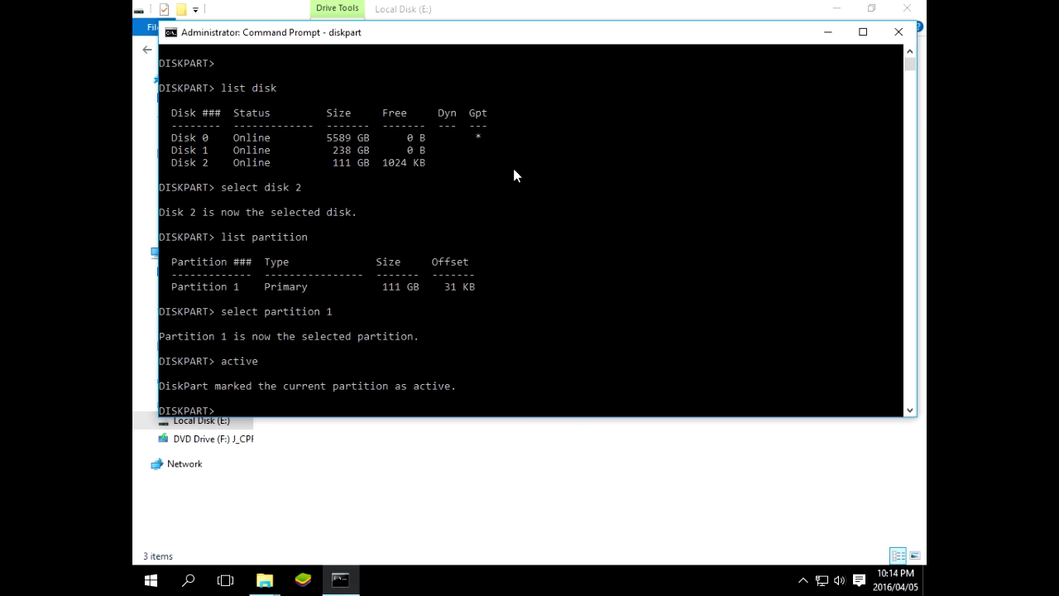
mouse_move(211, 396)
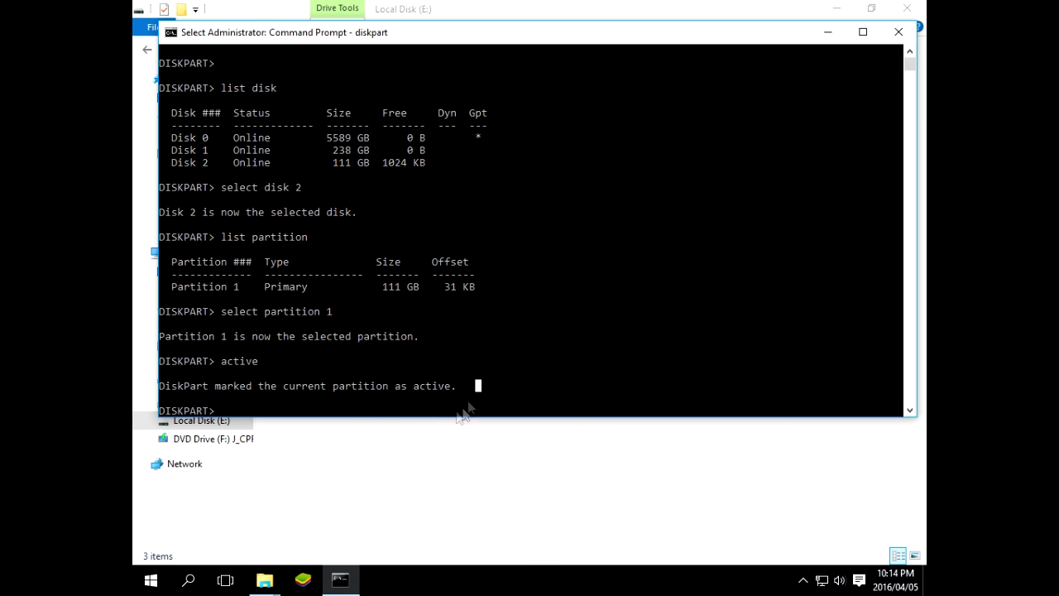
- Exit DiskPart and run 'boot\bootsect.exe /nt60 e:' to write boot code to E:
text(exit)
text(e:)
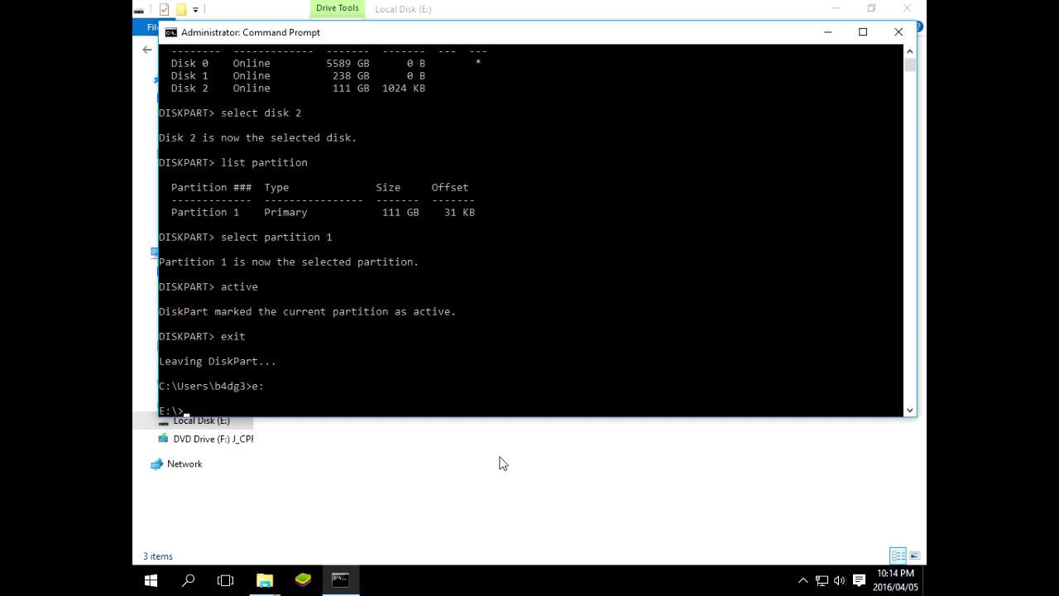
text(boot)
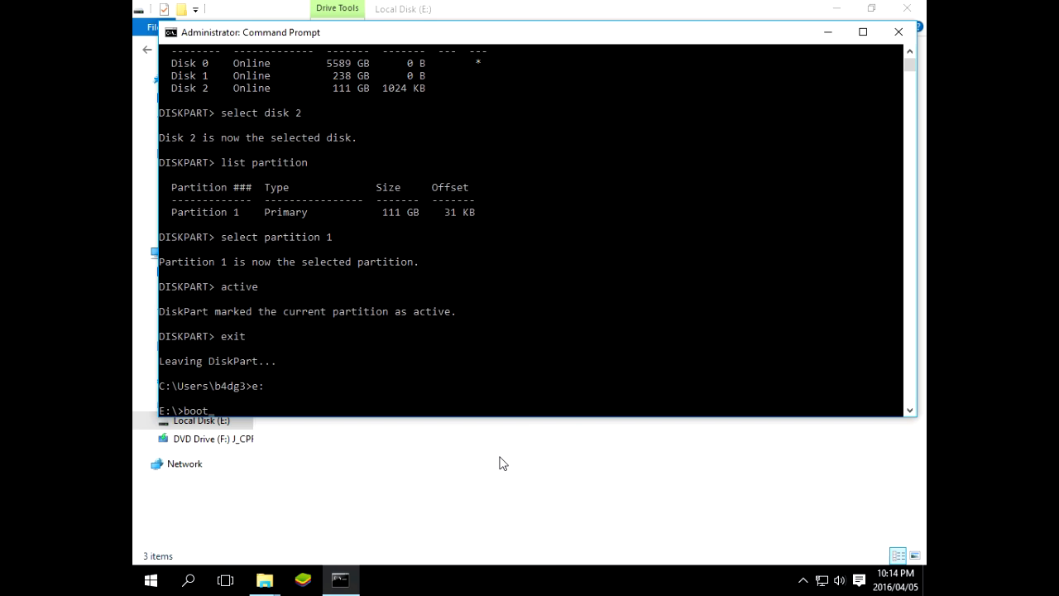
text(\b)
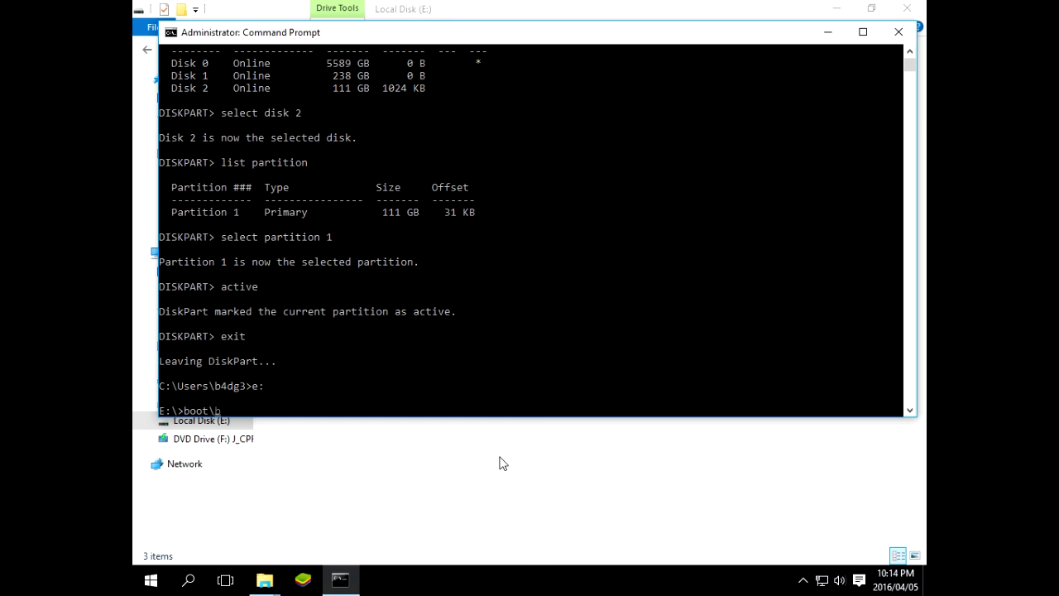
text(ootse)
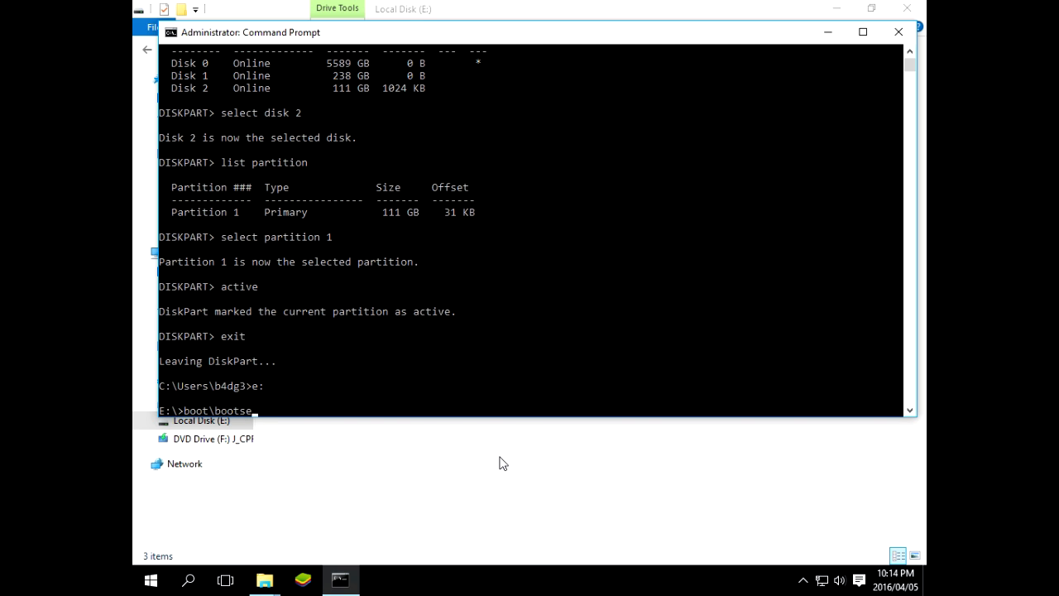
text(ct.e)
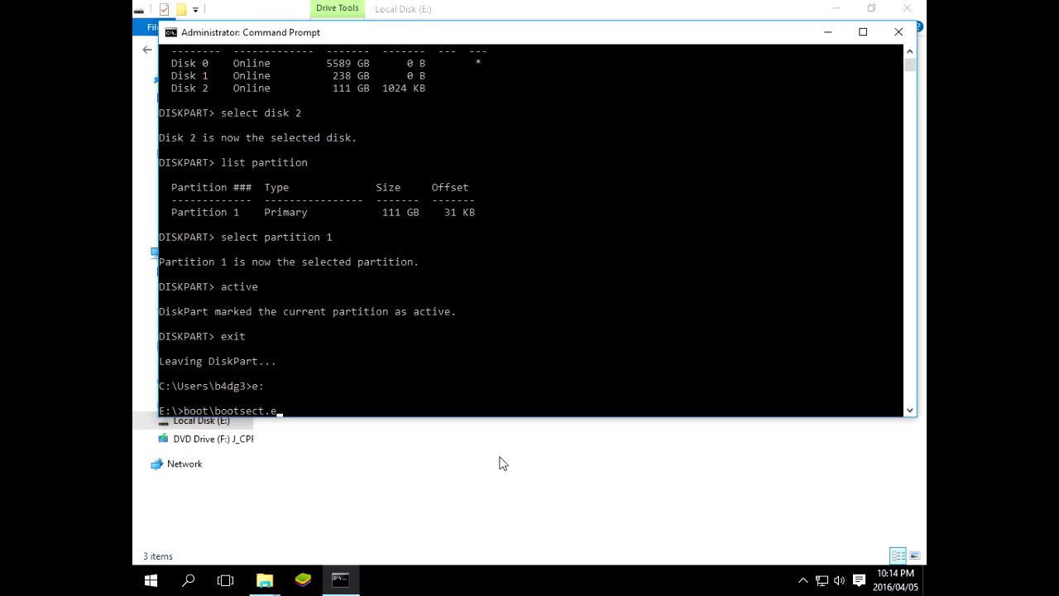
text(xe /n)
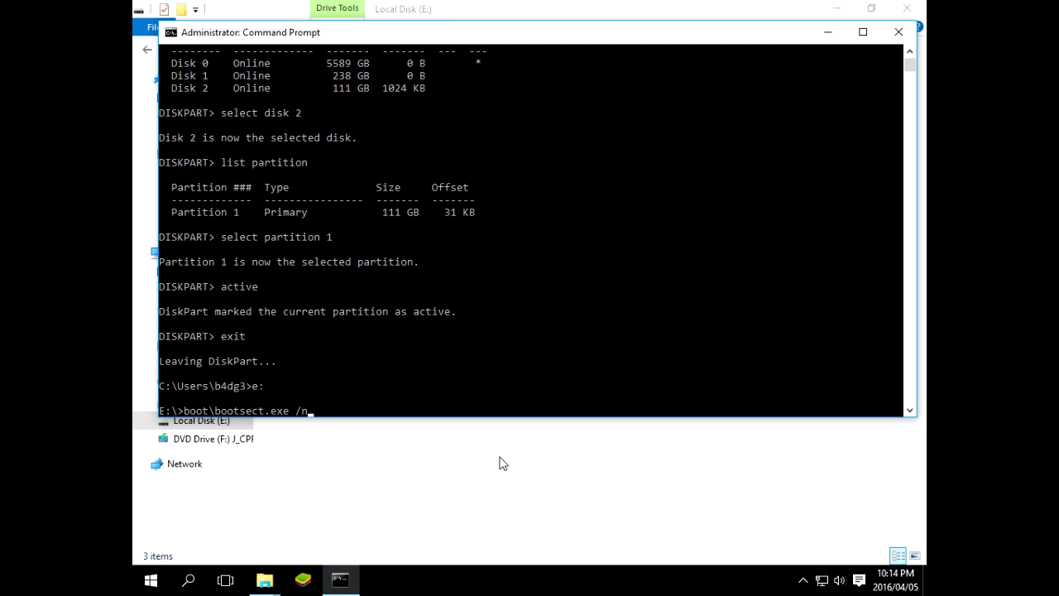
text(t60 e)
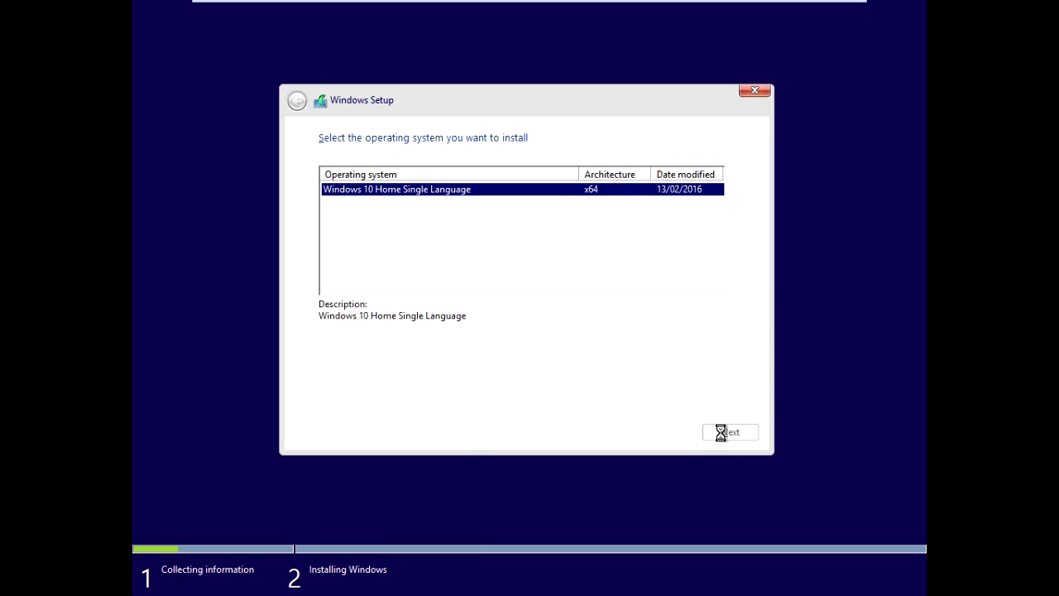
- Continue Windows Setup with Windows 10 Home Single Language x64 selected
click(729, 432)
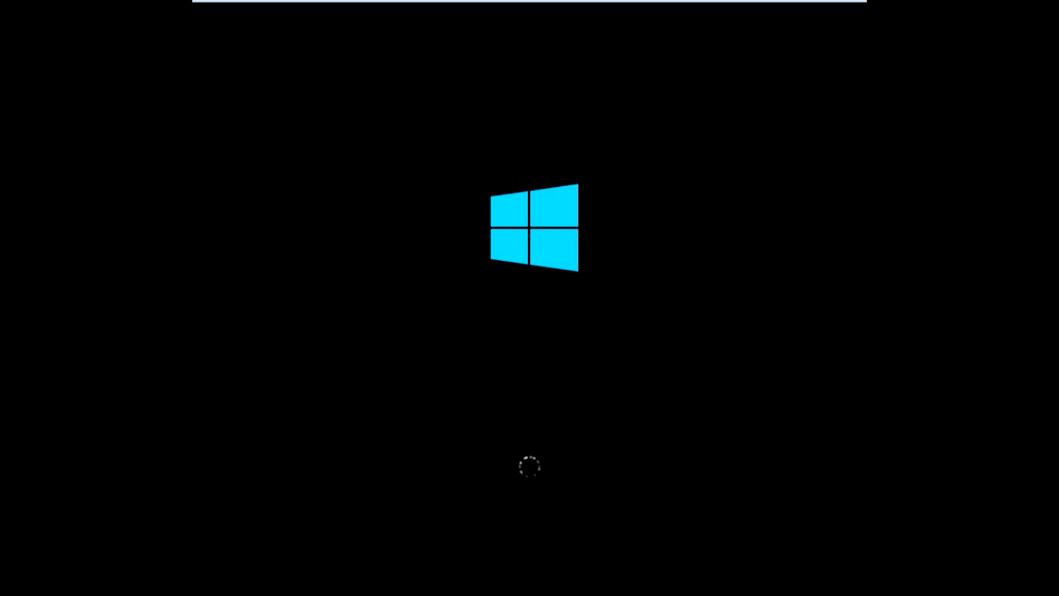